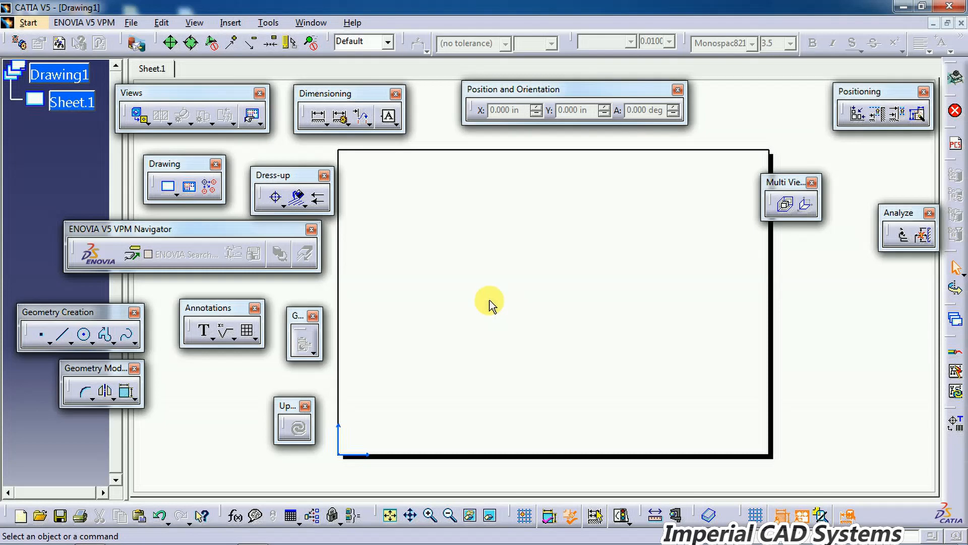
{"action": "mouse_move", "coordinate": [475, 263]}
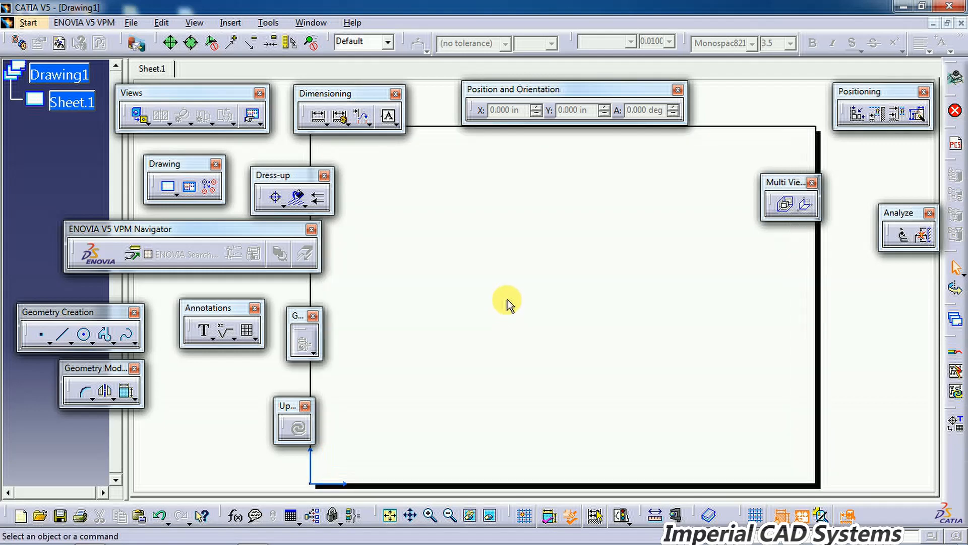
{"action": "mouse_move", "coordinate": [531, 296]}
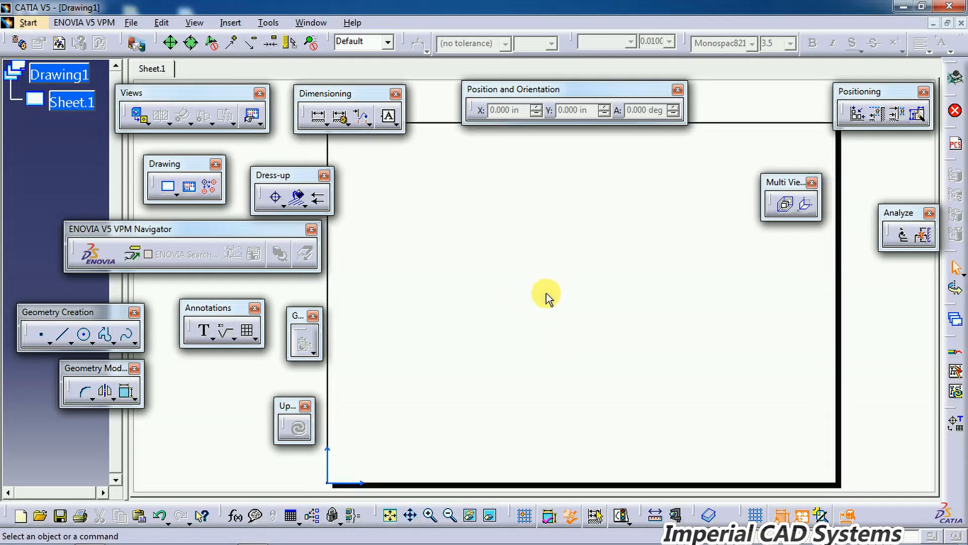
{"action": "mouse_move", "coordinate": [807, 293]}
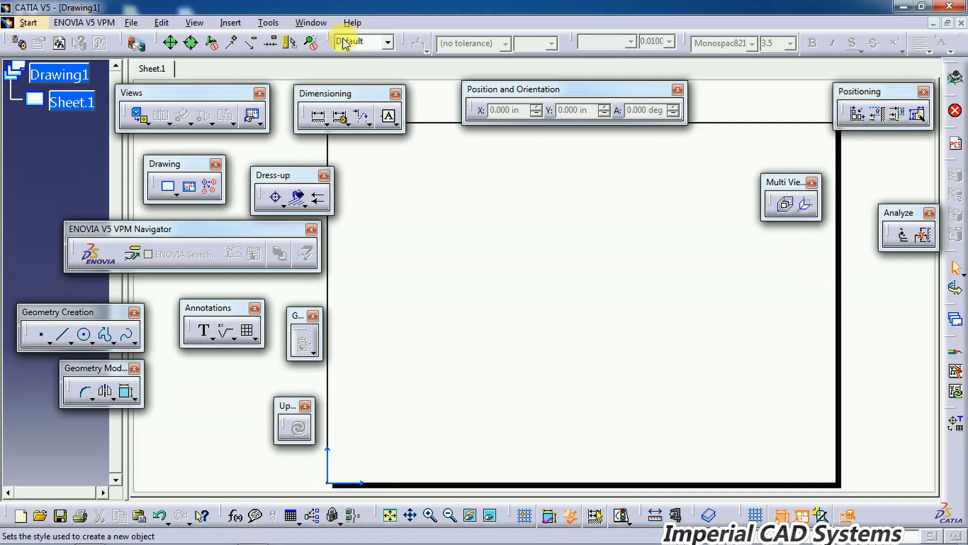
- Switch between the FLANGE 2 part window and Drawing1 to pick the front-view reference plane
{"action": "left_click", "coordinate": [310, 23]}
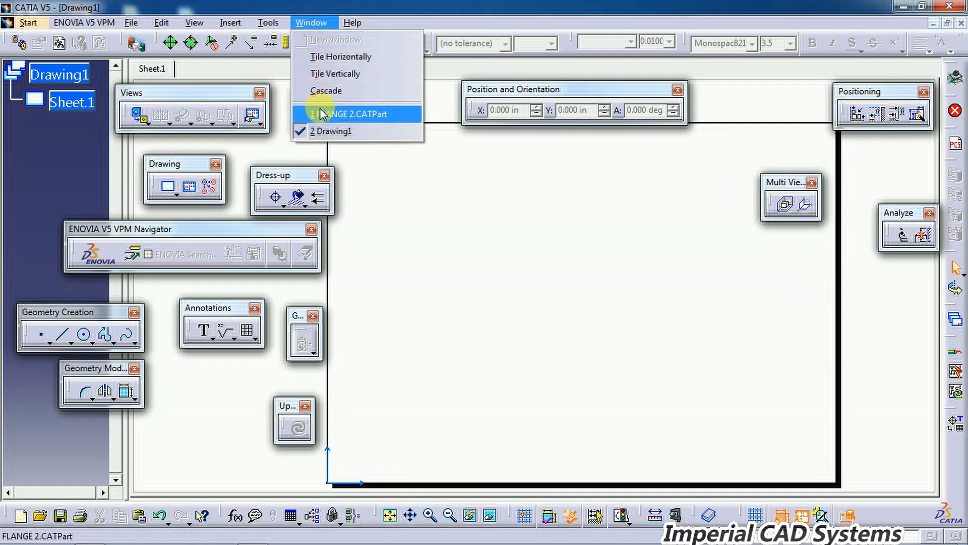
{"action": "left_click", "coordinate": [350, 114]}
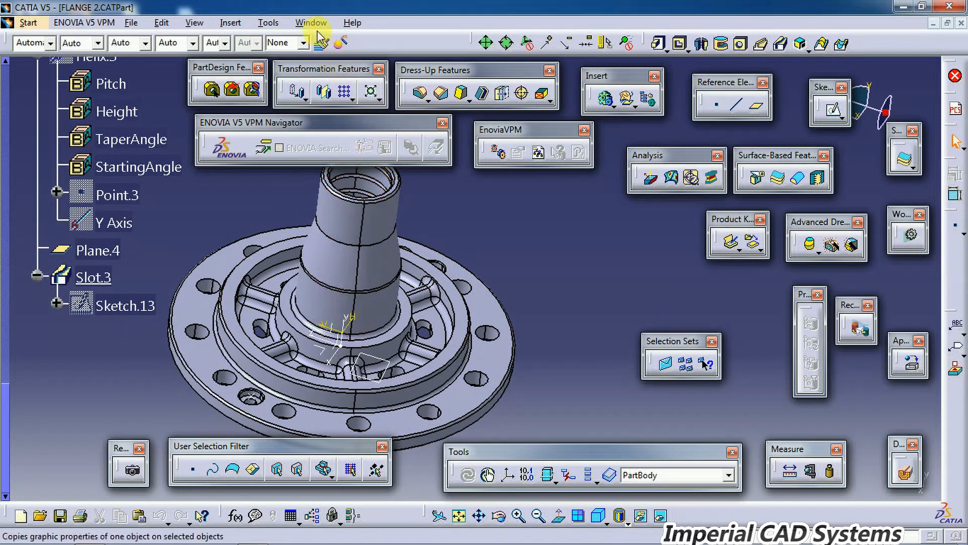
{"action": "left_click", "coordinate": [311, 22]}
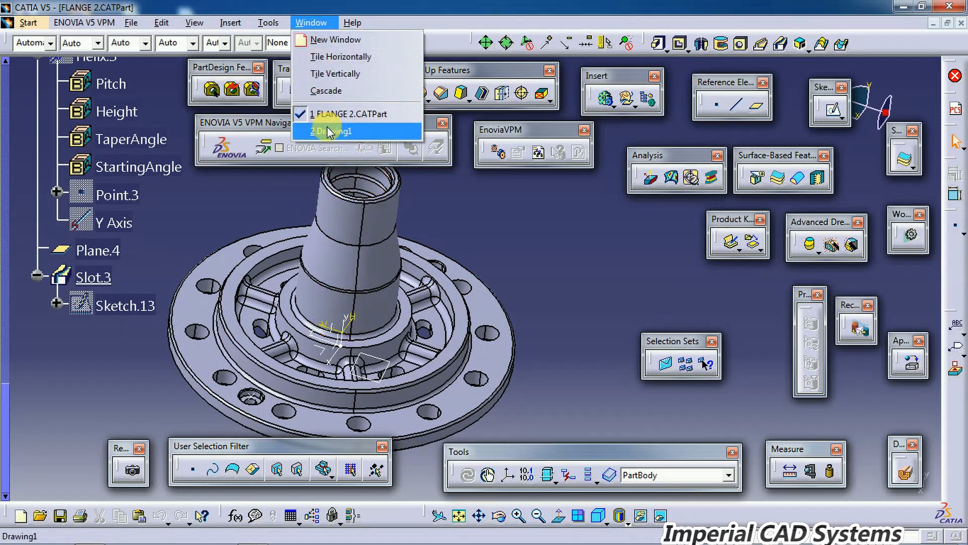
{"action": "left_click", "coordinate": [334, 131]}
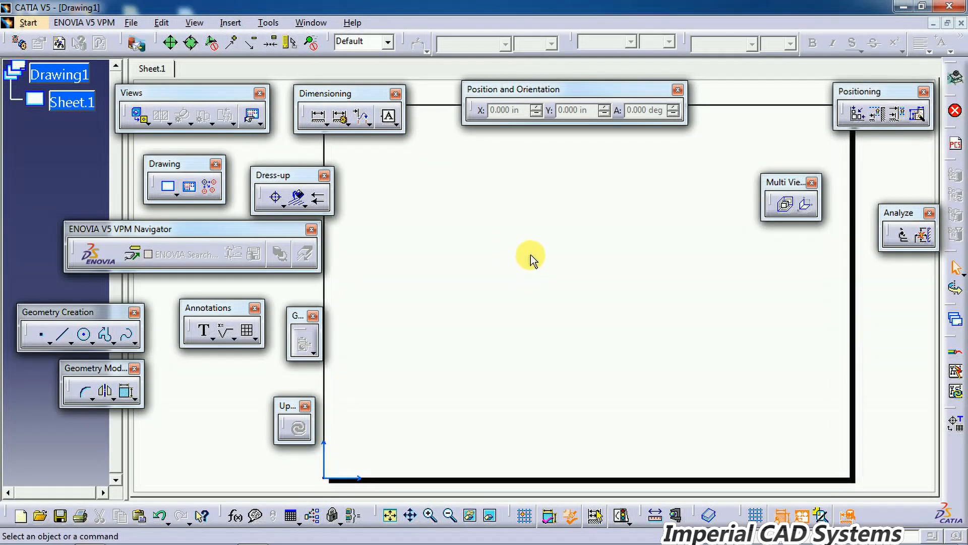
{"action": "mouse_move", "coordinate": [137, 116]}
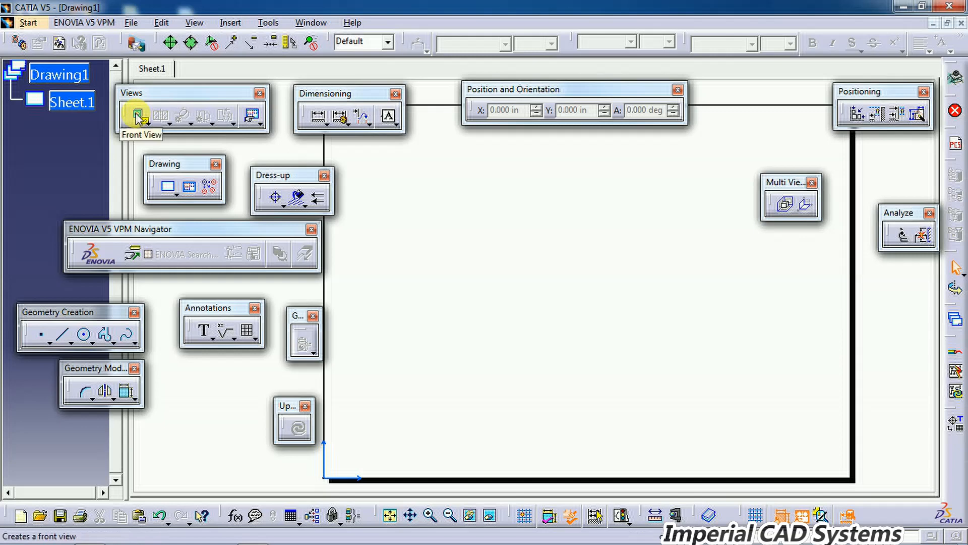
{"action": "mouse_move", "coordinate": [227, 92]}
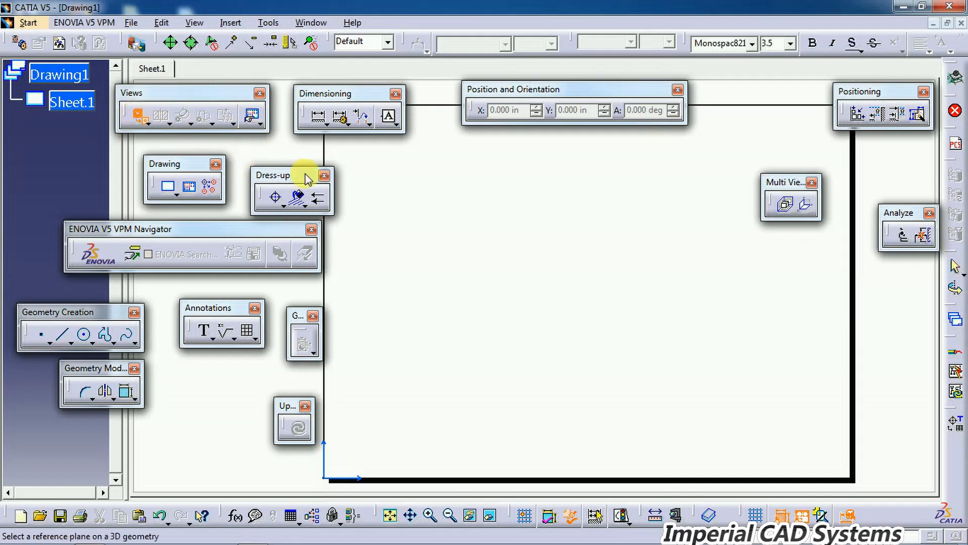
{"action": "left_click", "coordinate": [311, 22]}
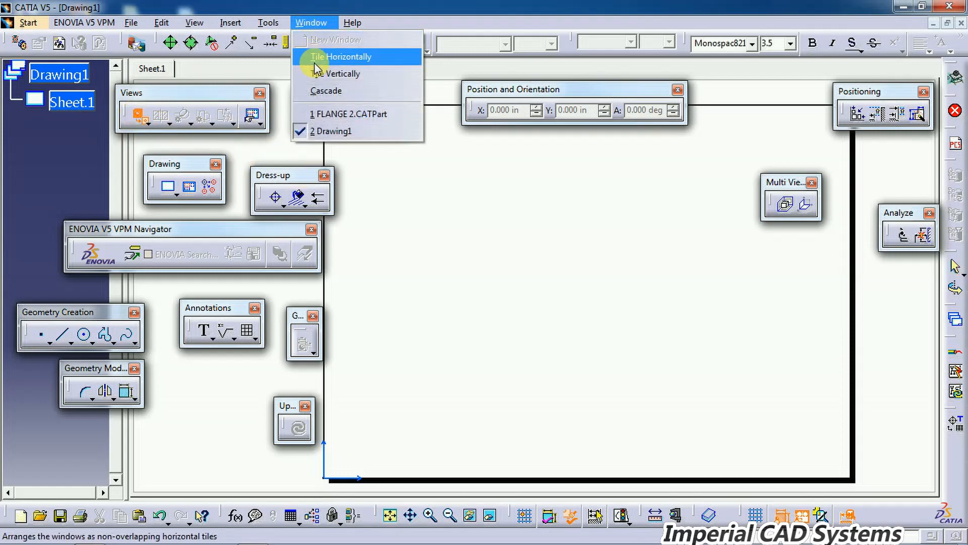
{"action": "left_click", "coordinate": [350, 114]}
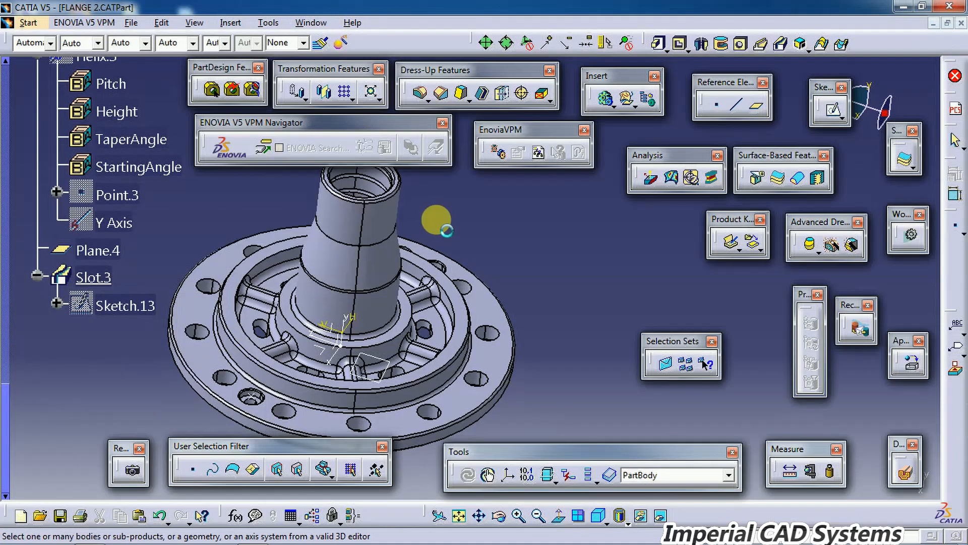
{"action": "mouse_move", "coordinate": [466, 337]}
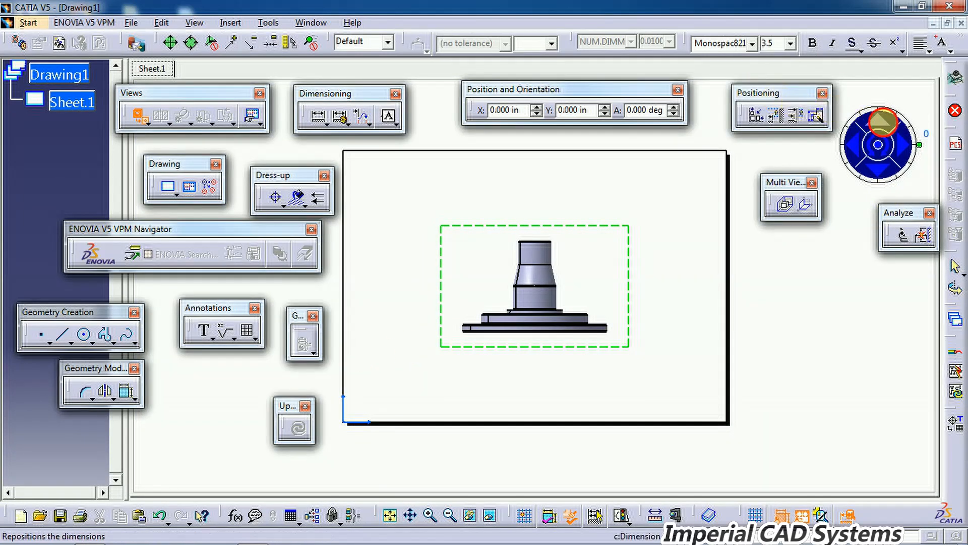
- Orient the previewed front view with the arrows so it shows the flange's side profile
{"action": "left_click", "coordinate": [883, 120]}
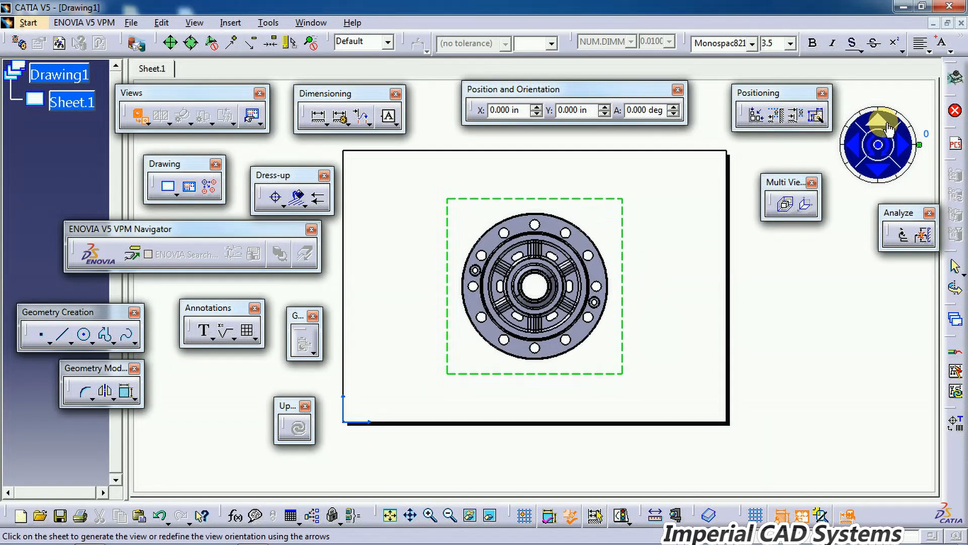
{"action": "left_click", "coordinate": [857, 152]}
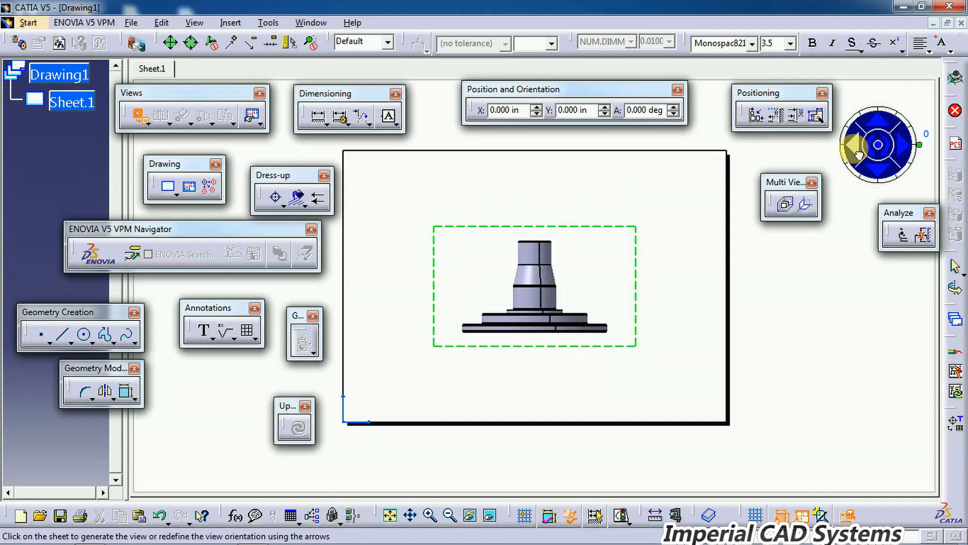
{"action": "left_click", "coordinate": [883, 127]}
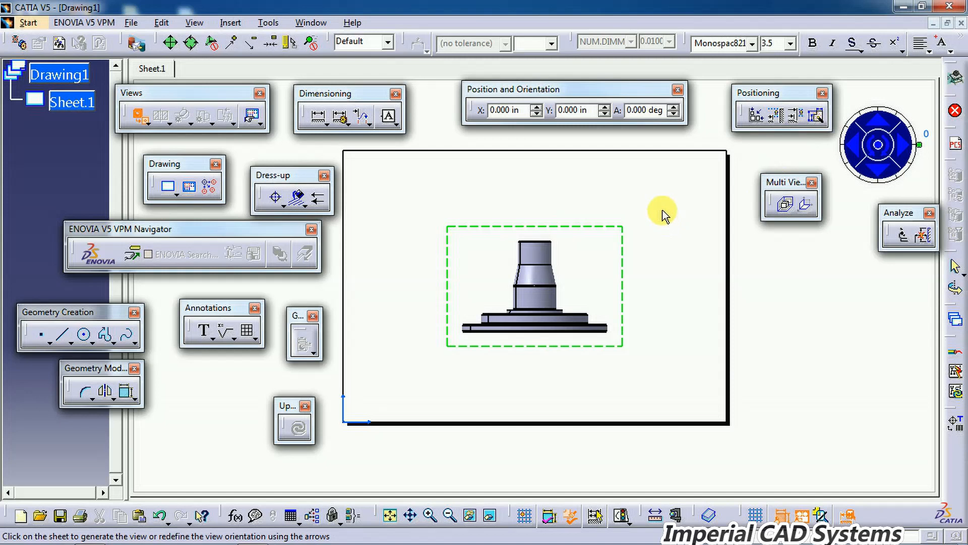
{"action": "mouse_move", "coordinate": [537, 238]}
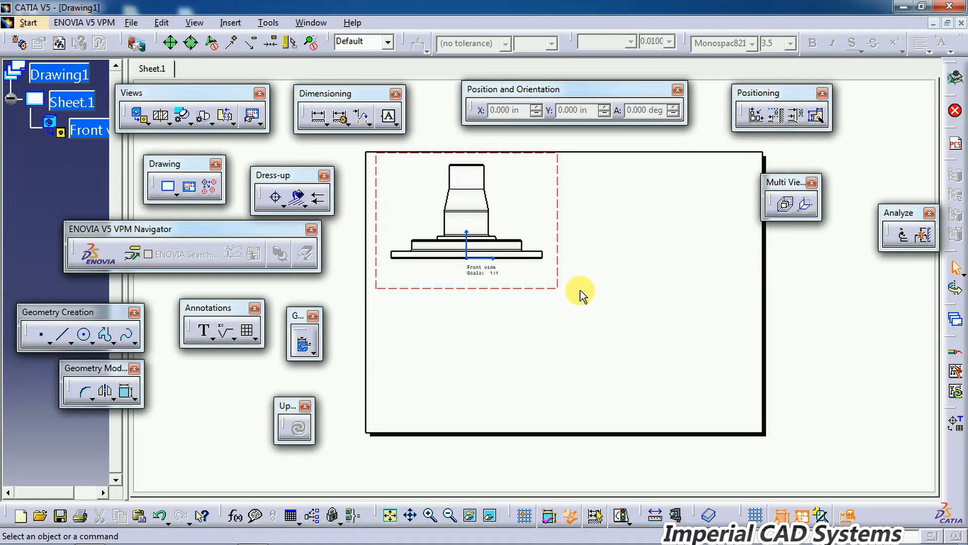
{"action": "mouse_move", "coordinate": [161, 117]}
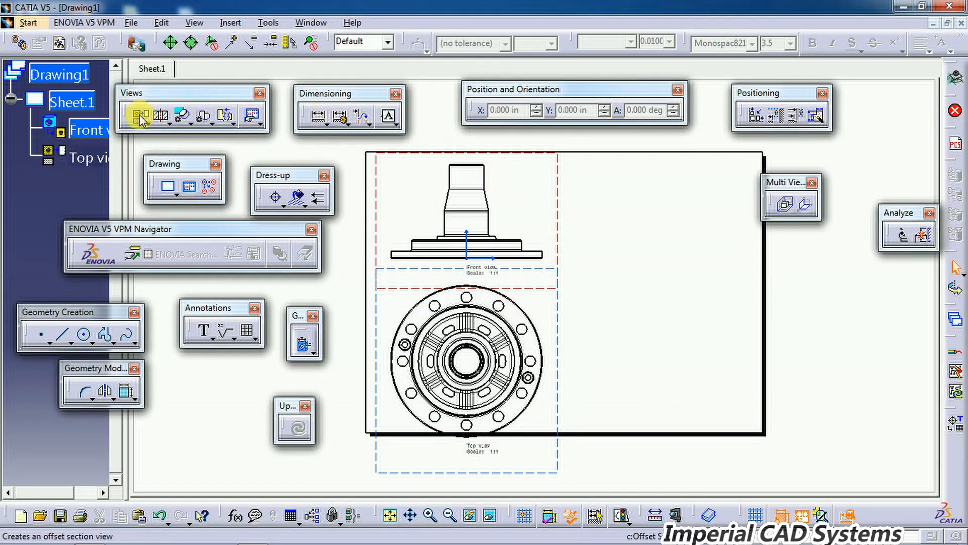
- Project the top view below and the left view beside the front view, then select the top view
{"action": "left_click", "coordinate": [137, 116]}
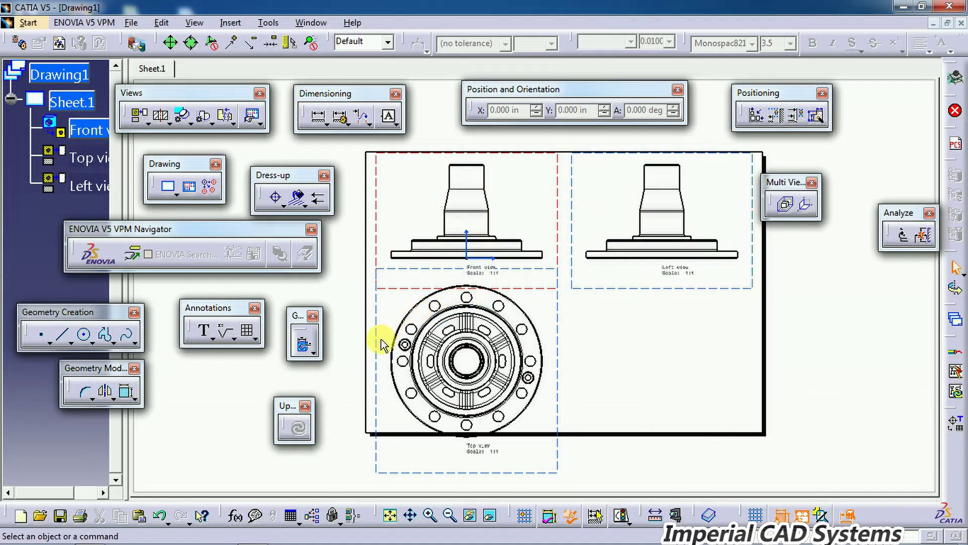
{"action": "left_click", "coordinate": [466, 358]}
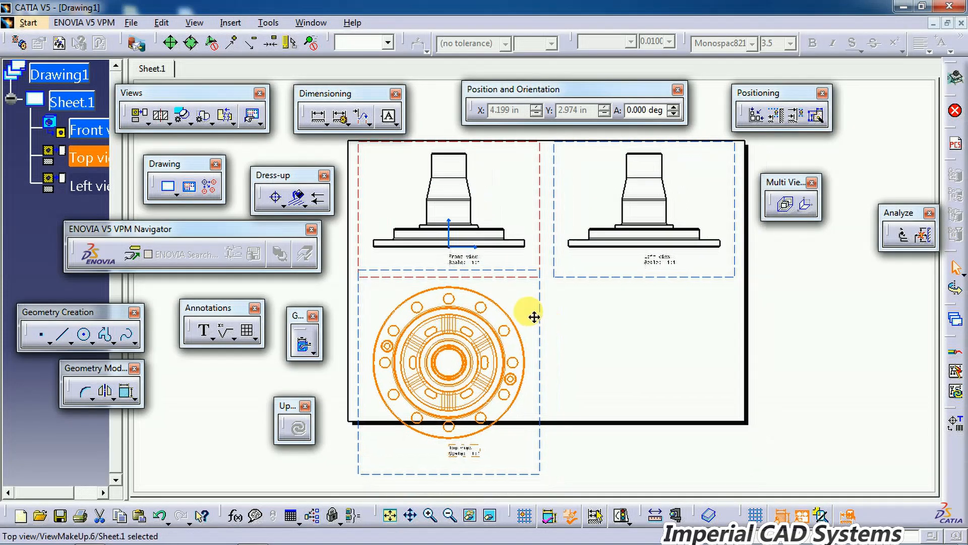
{"action": "left_click", "coordinate": [128, 116]}
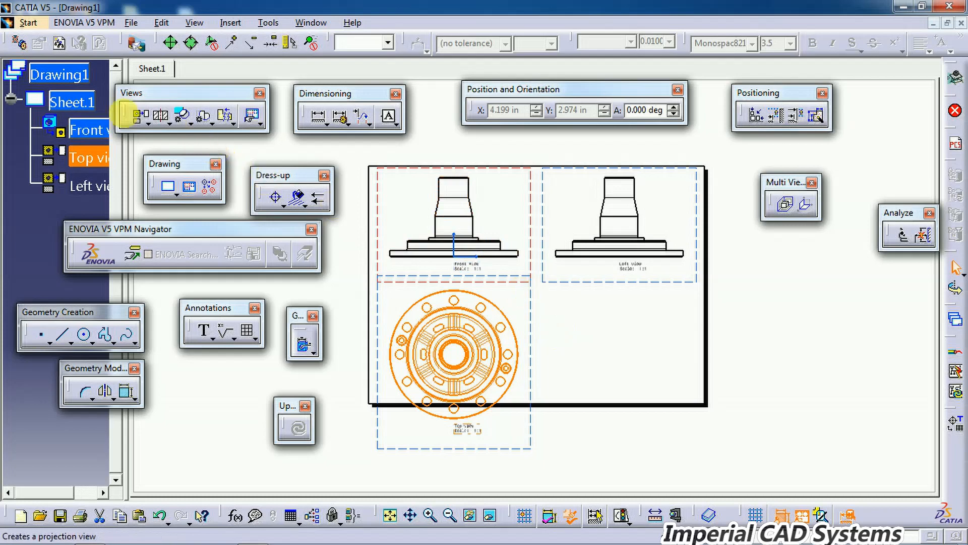
- Change Sheet.1 to a format larger than A3 ISO in its Properties dialog
{"action": "right_click", "coordinate": [72, 101]}
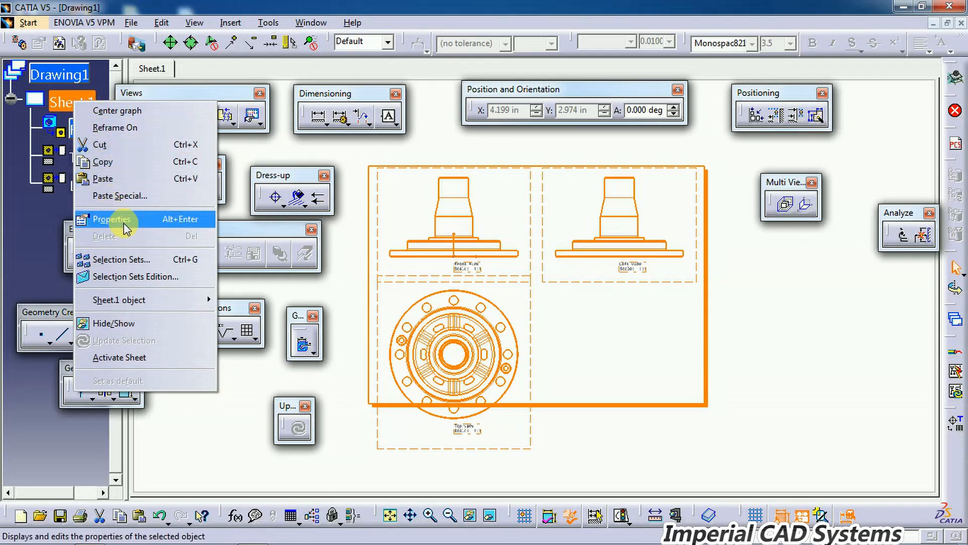
{"action": "left_click", "coordinate": [112, 218]}
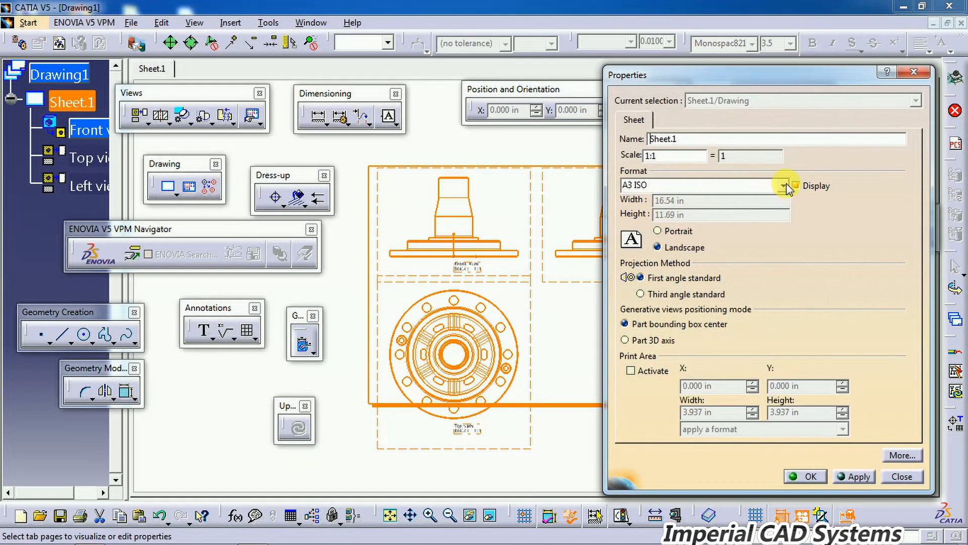
{"action": "left_click", "coordinate": [780, 185]}
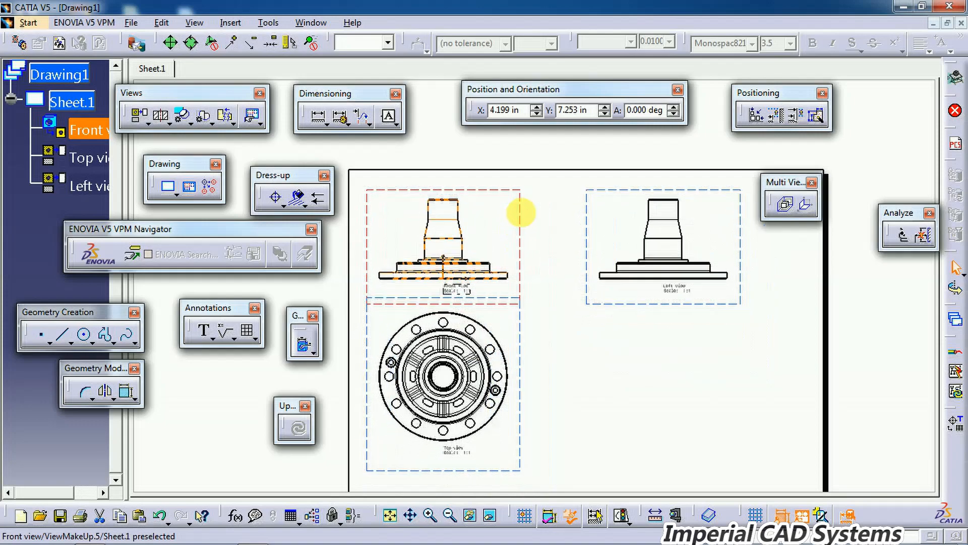
{"action": "left_click", "coordinate": [441, 401]}
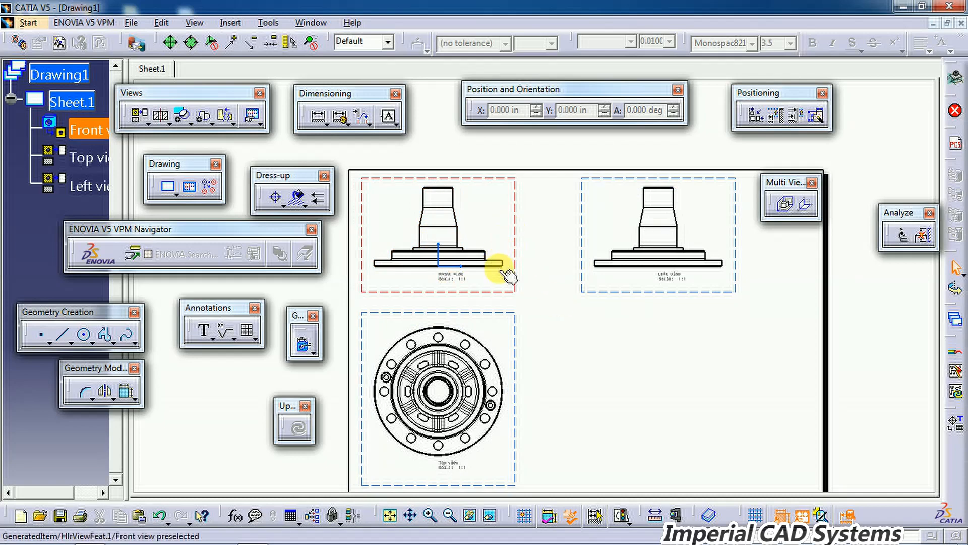
{"action": "mouse_move", "coordinate": [654, 232]}
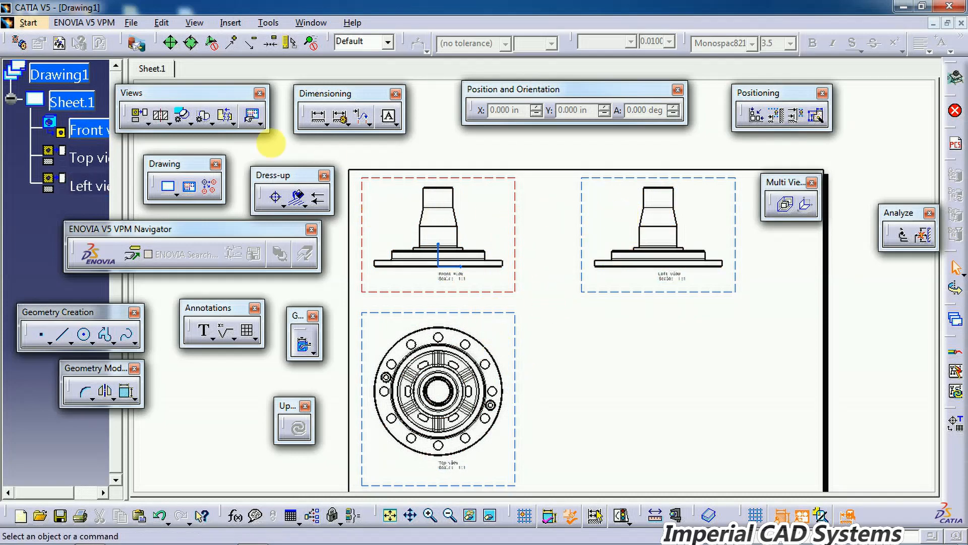
{"action": "mouse_move", "coordinate": [159, 117]}
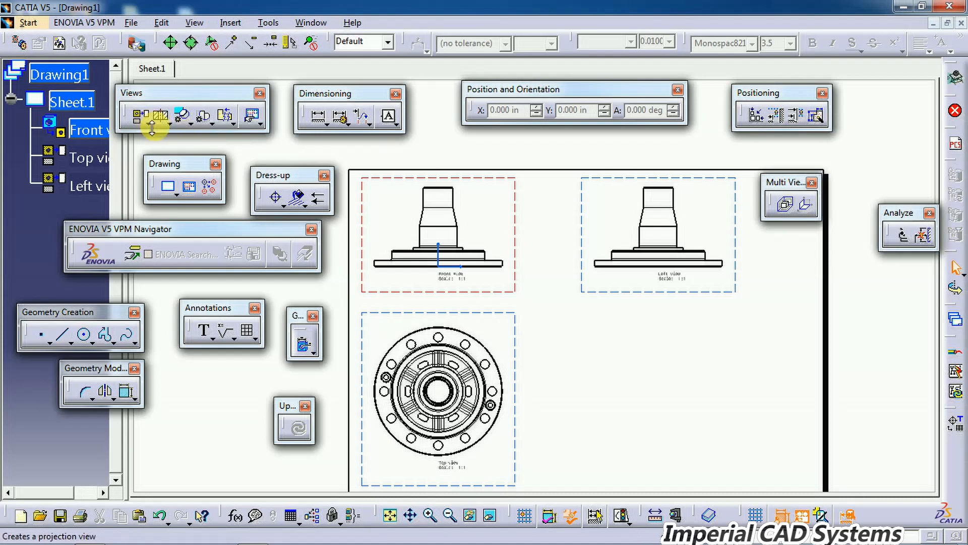
- Create an auxiliary view from the front view and place it beside the top view
{"action": "left_click", "coordinate": [247, 115]}
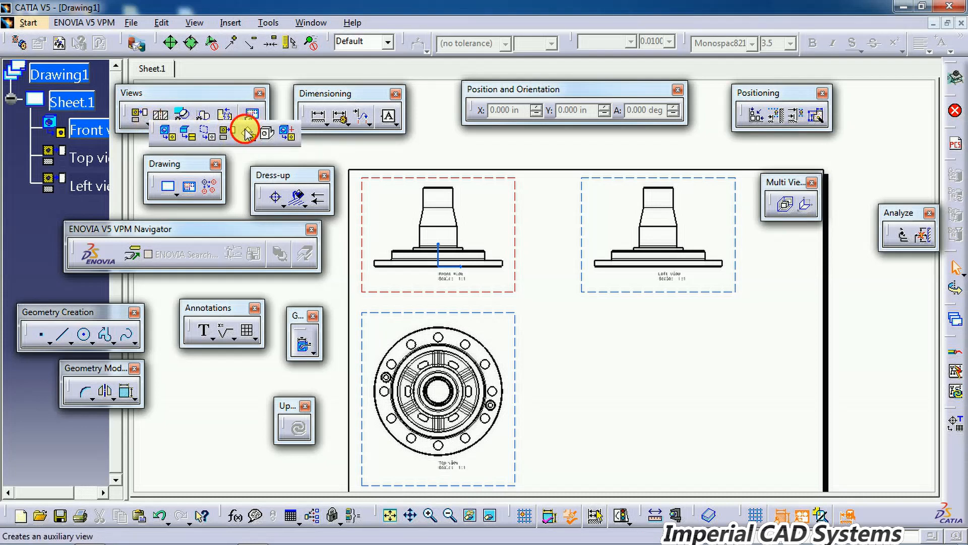
{"action": "left_click", "coordinate": [245, 131]}
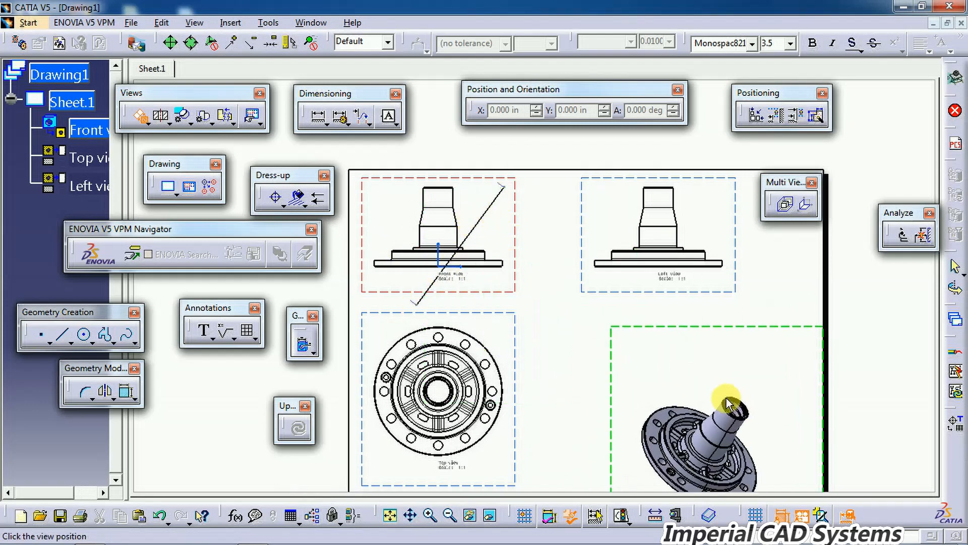
{"action": "left_click", "coordinate": [728, 402]}
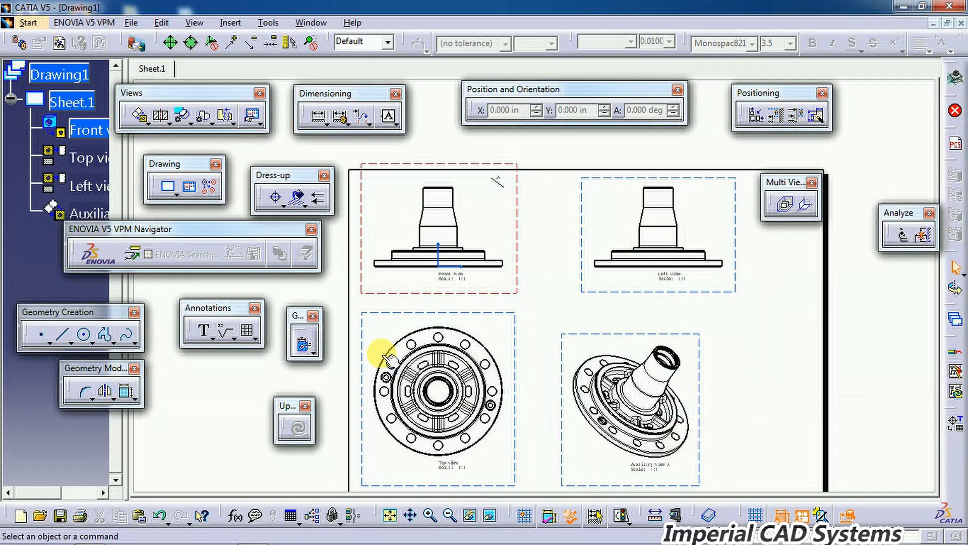
{"action": "mouse_move", "coordinate": [522, 210]}
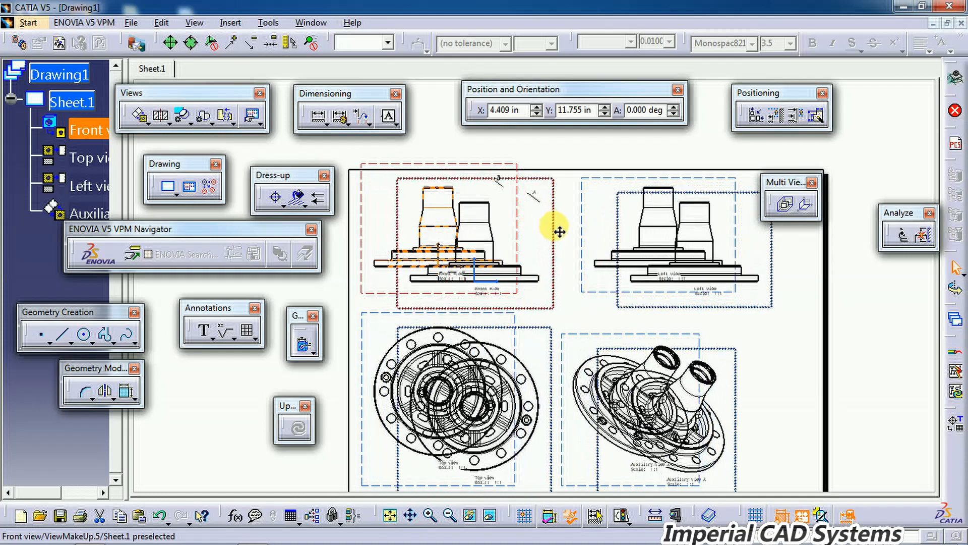
- Drag the front view to a new position, carrying all linked views with it
{"action": "left_click", "coordinate": [441, 241]}
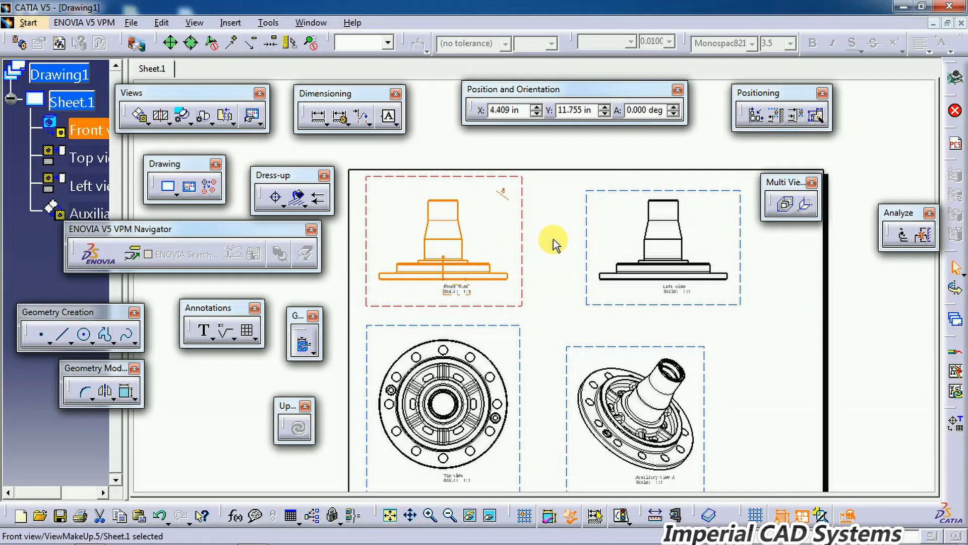
{"action": "mouse_move", "coordinate": [633, 355]}
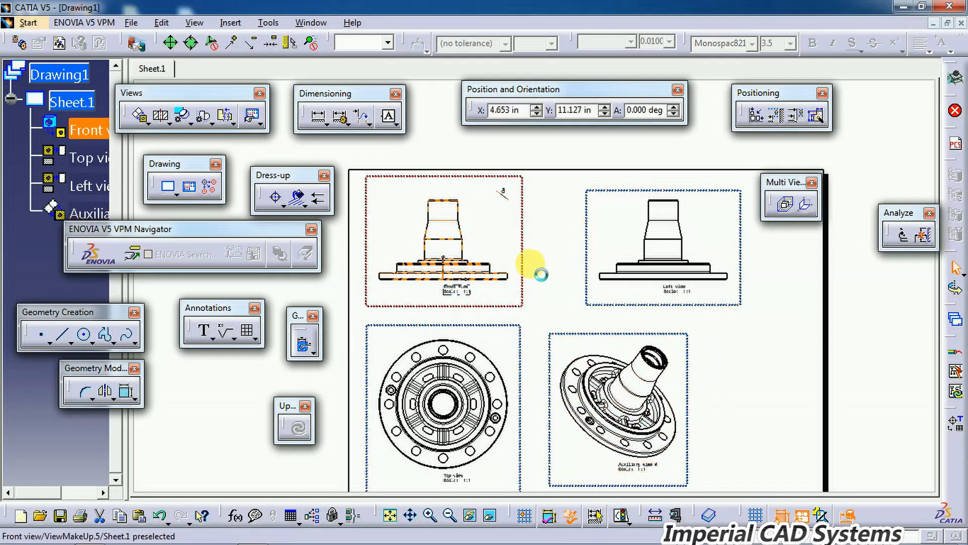
{"action": "left_click", "coordinate": [442, 247]}
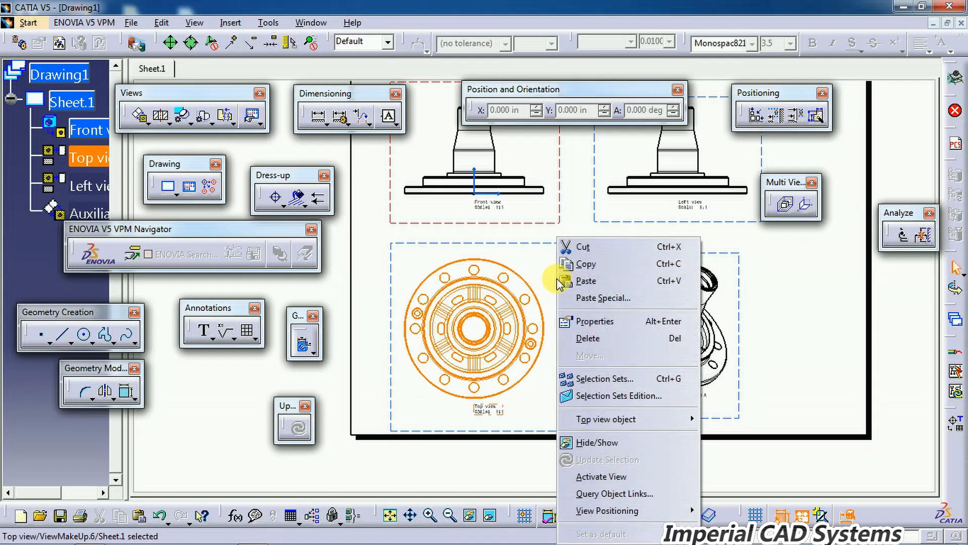
{"action": "mouse_move", "coordinate": [602, 476]}
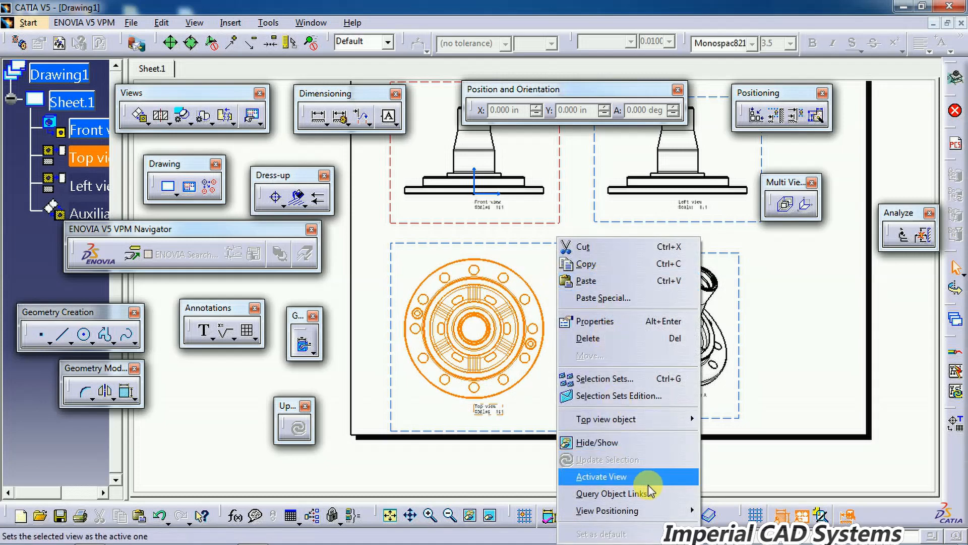
{"action": "mouse_move", "coordinate": [607, 511]}
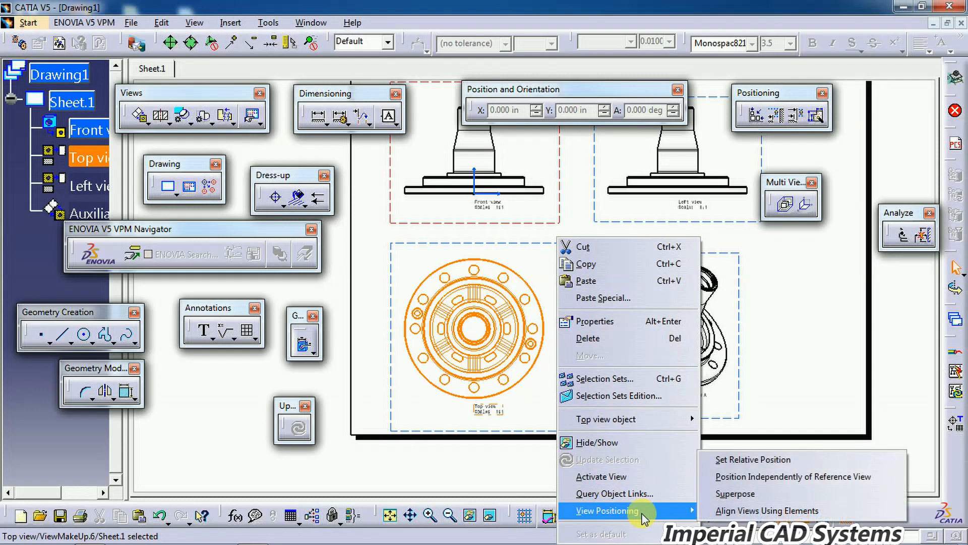
{"action": "mouse_move", "coordinate": [742, 476]}
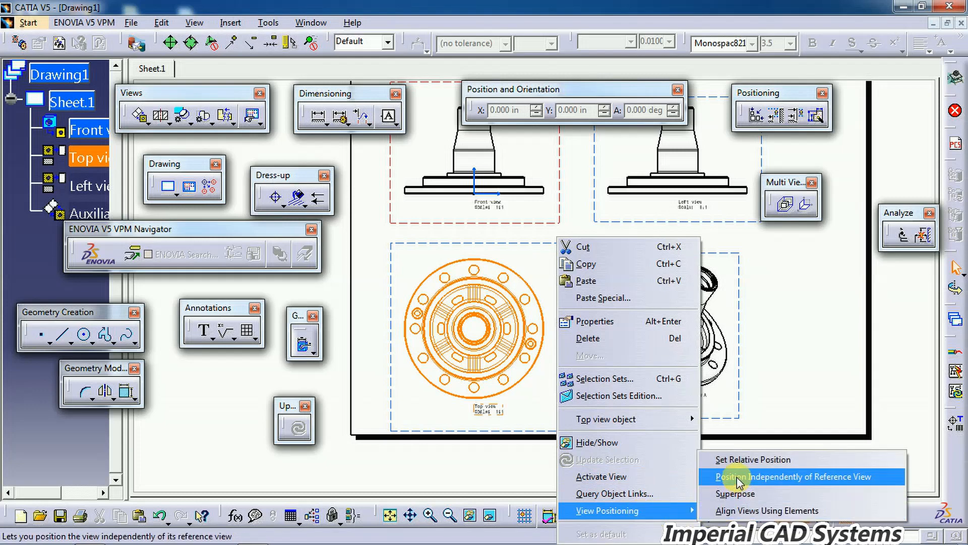
- Position the top view independently of the front view and move the front view to verify
{"action": "left_click", "coordinate": [784, 476]}
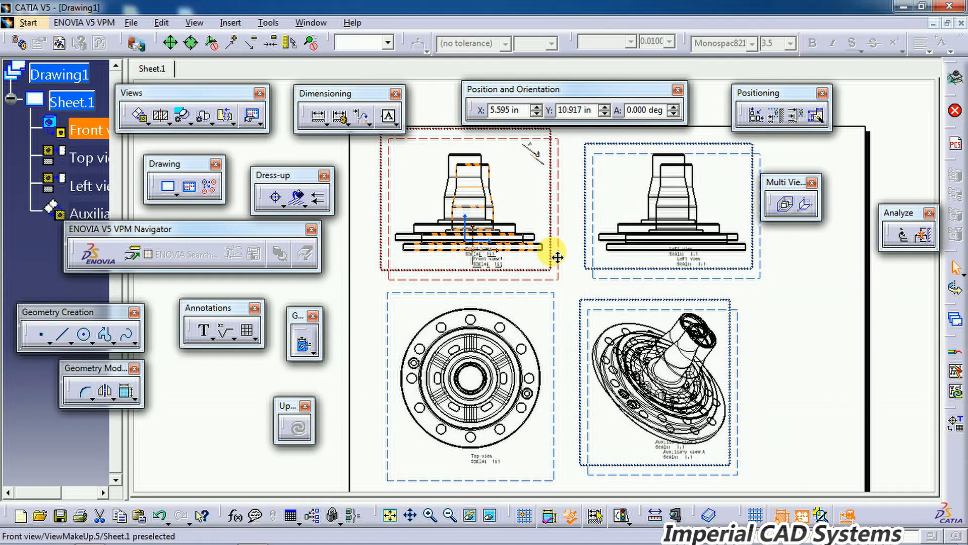
{"action": "left_click", "coordinate": [469, 210]}
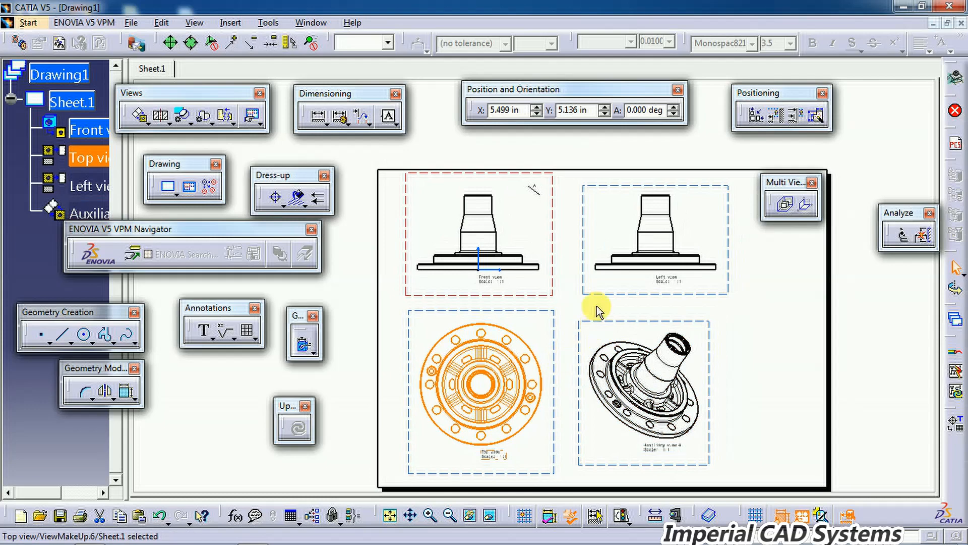
- Position the left view independently of the front view and move the front view away from it
{"action": "right_click", "coordinate": [654, 238]}
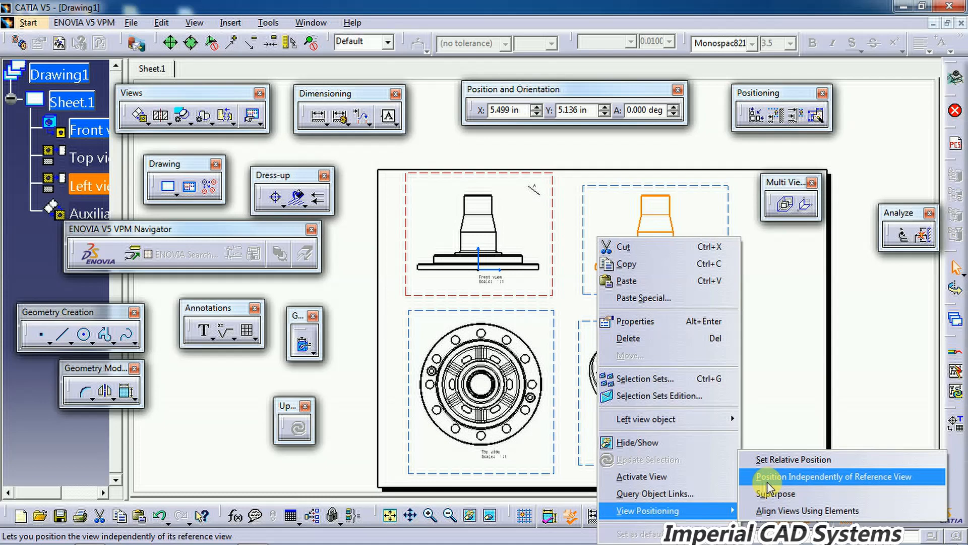
{"action": "left_click", "coordinate": [810, 476]}
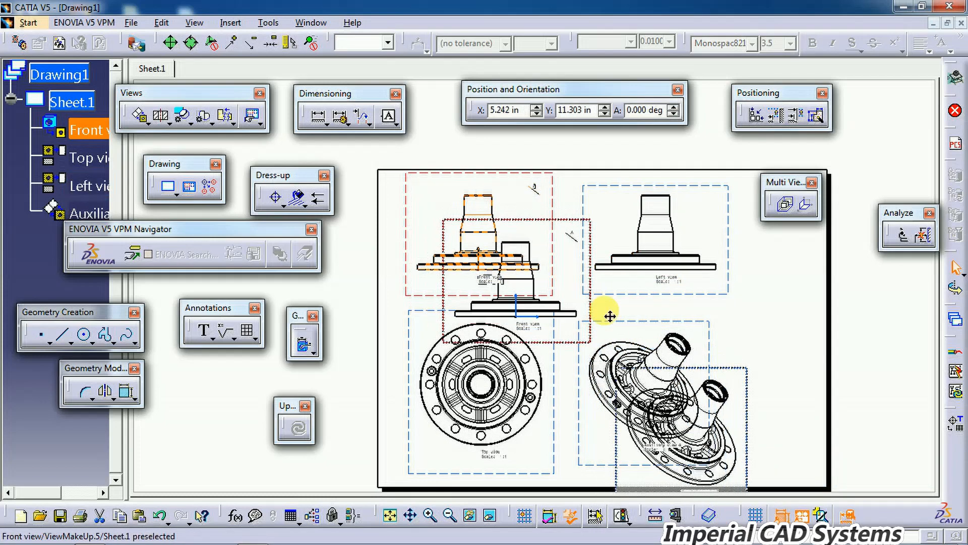
{"action": "left_click", "coordinate": [609, 312]}
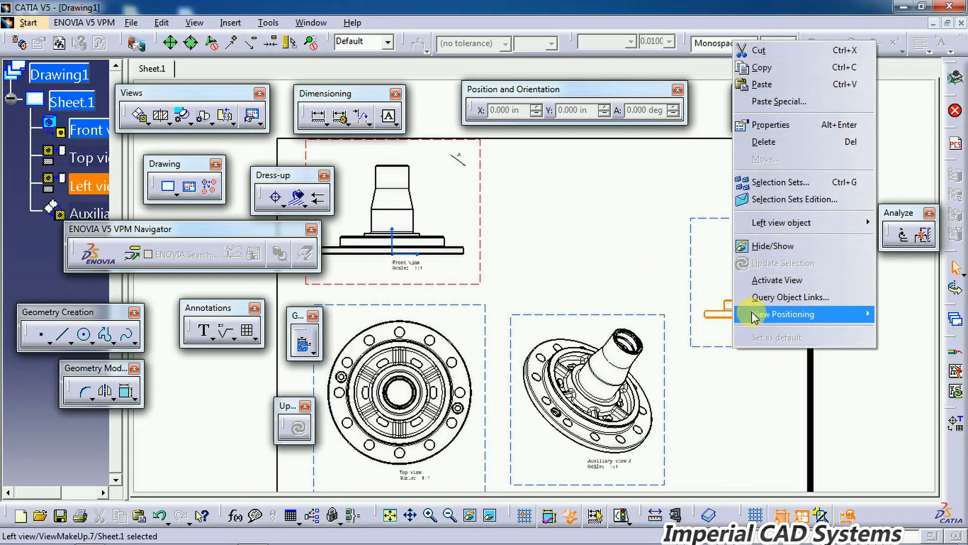
- Relink the left view to follow the front view via Position According to Reference View
{"action": "left_click", "coordinate": [785, 313]}
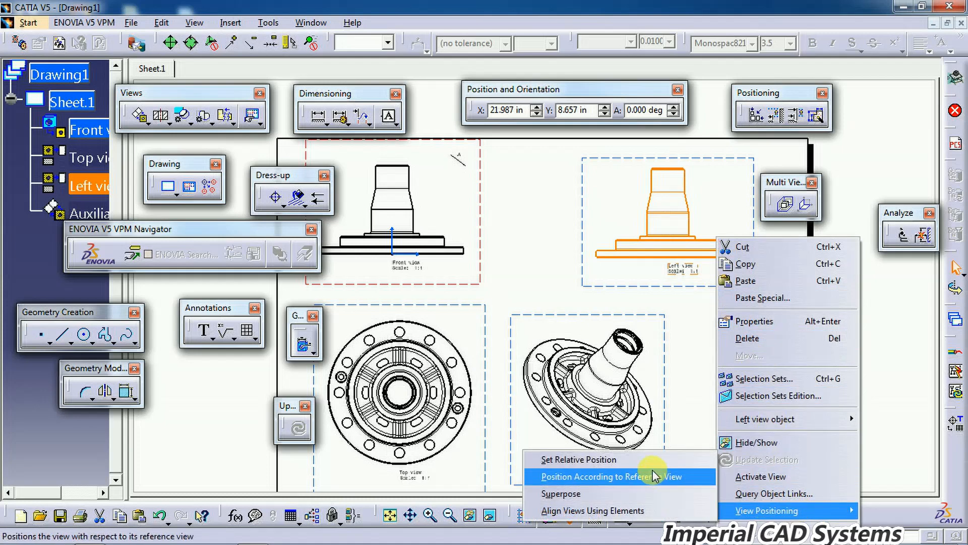
{"action": "mouse_move", "coordinate": [652, 482]}
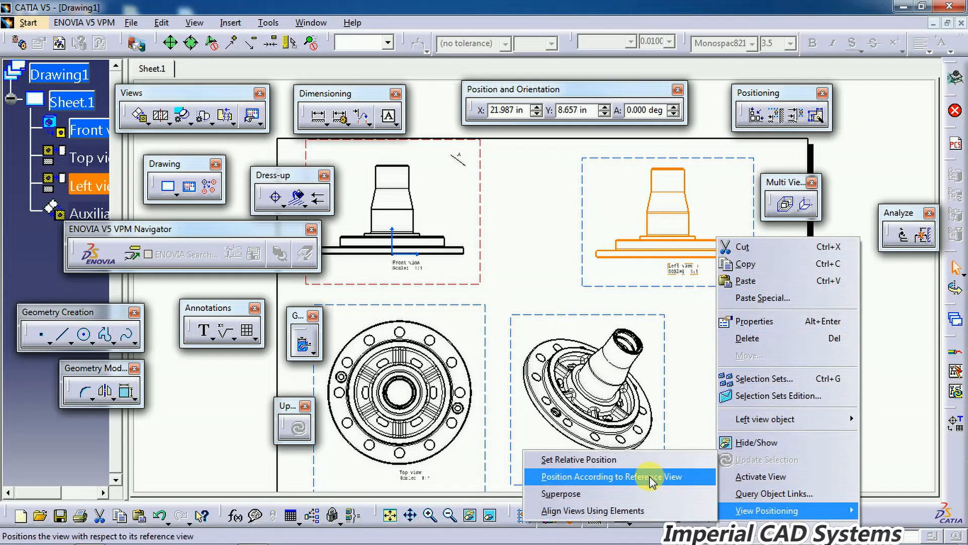